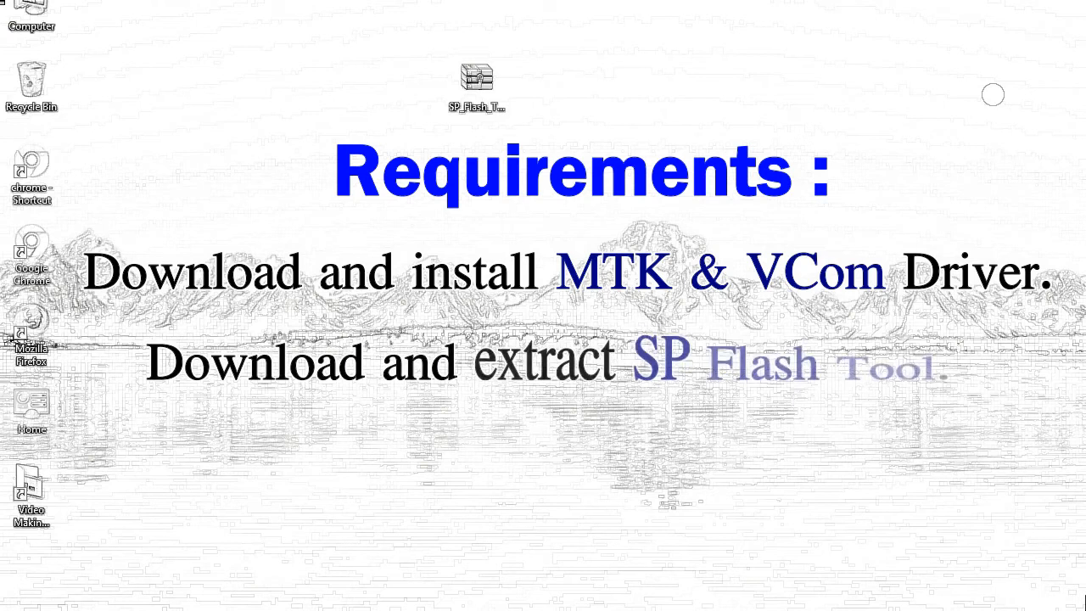
pyautogui.moveTo(475, 82)
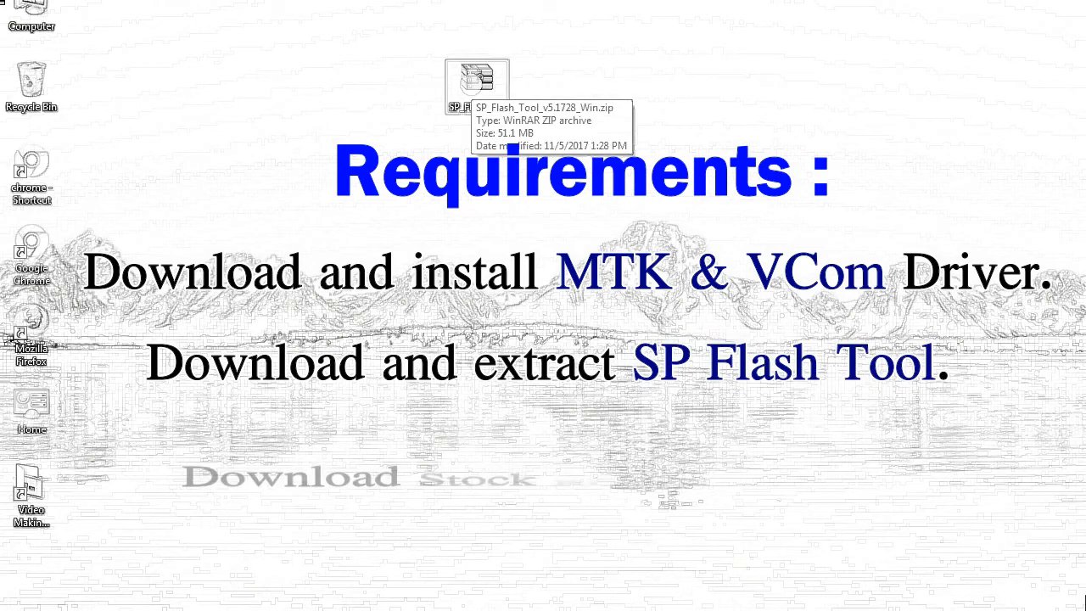
# - Extract the SP Flash Tool zip into its own SP_Flash_Tool_v5.1728_Win folder on the desktop
pyautogui.rightClick(475, 81)
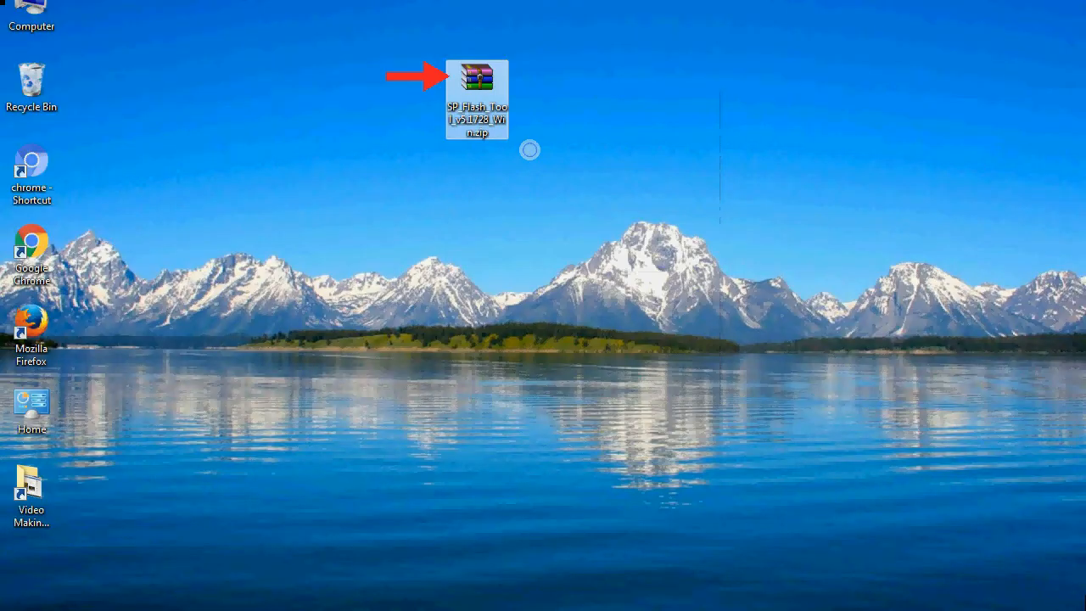
pyautogui.doubleClick(475, 76)
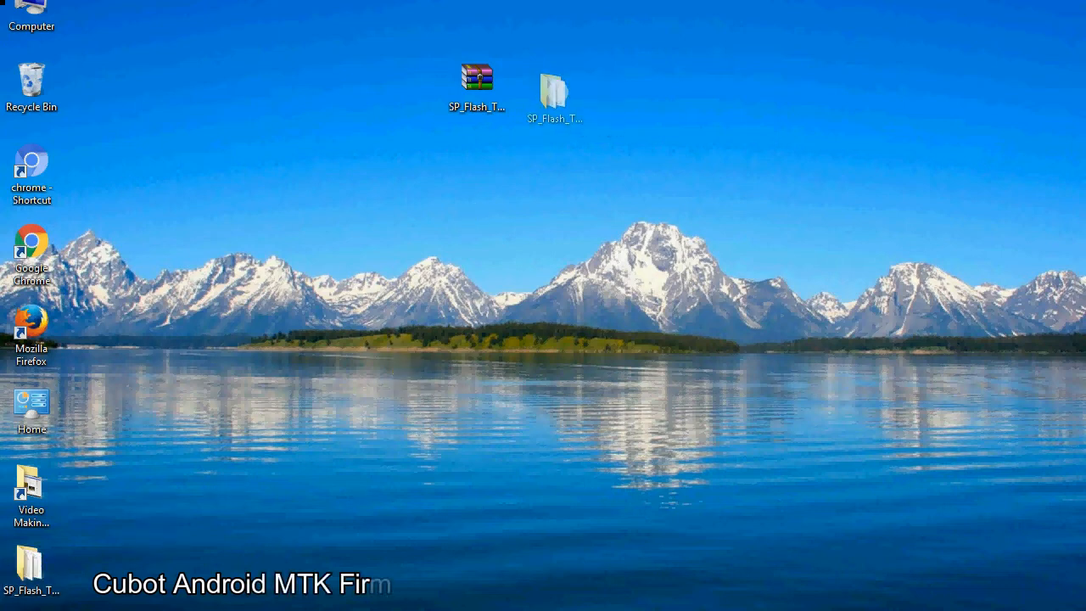
pyautogui.click(553, 93)
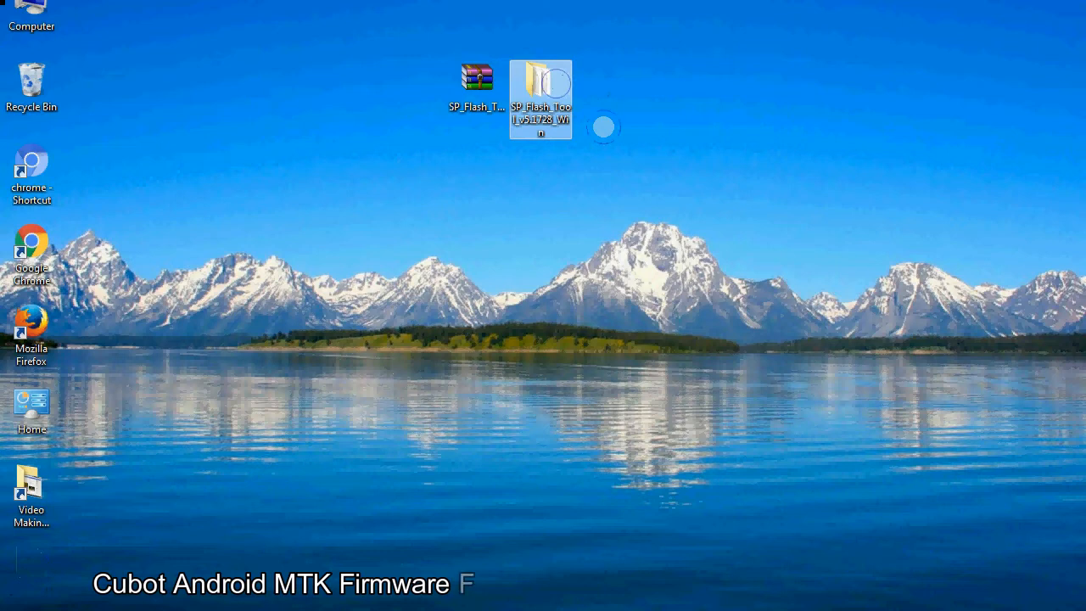
# - Launch flash_tool.exe from inside the extracted SP Flash Tool folder
pyautogui.doubleClick(540, 96)
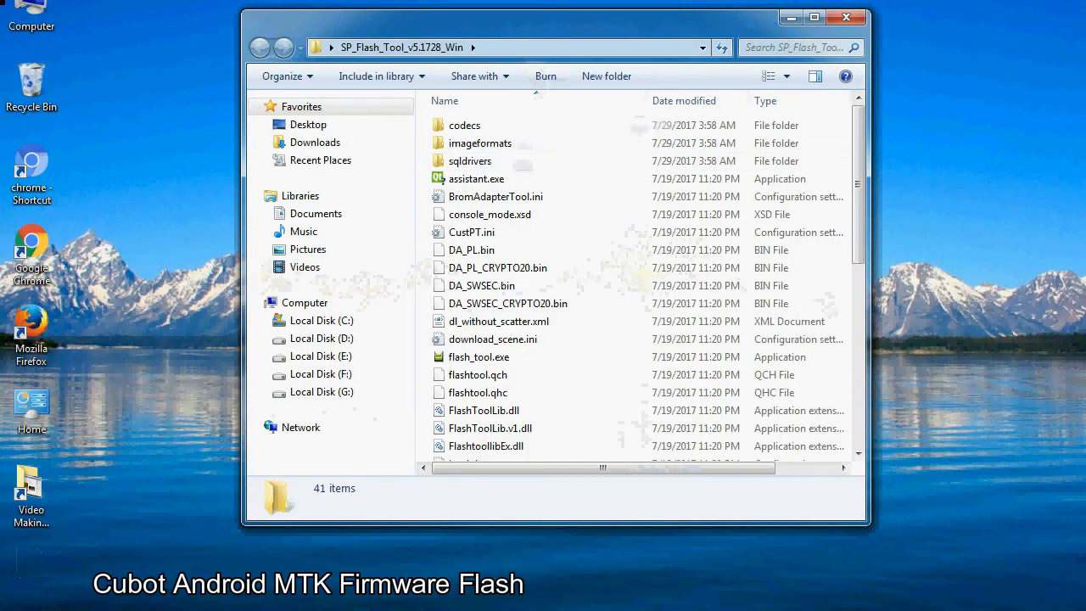
pyautogui.scroll(-3)
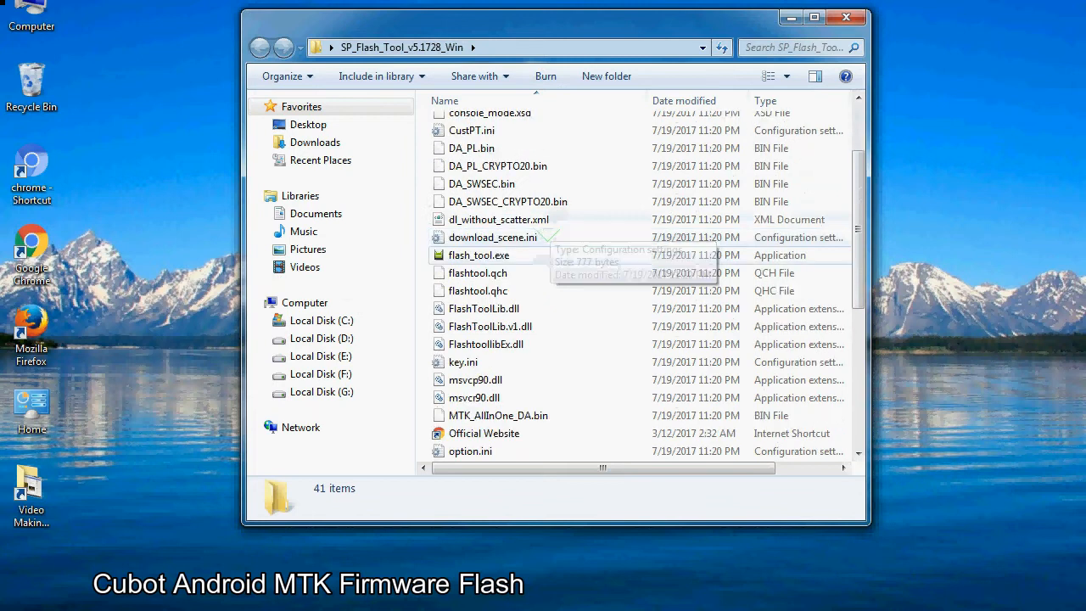
pyautogui.rightClick(479, 255)
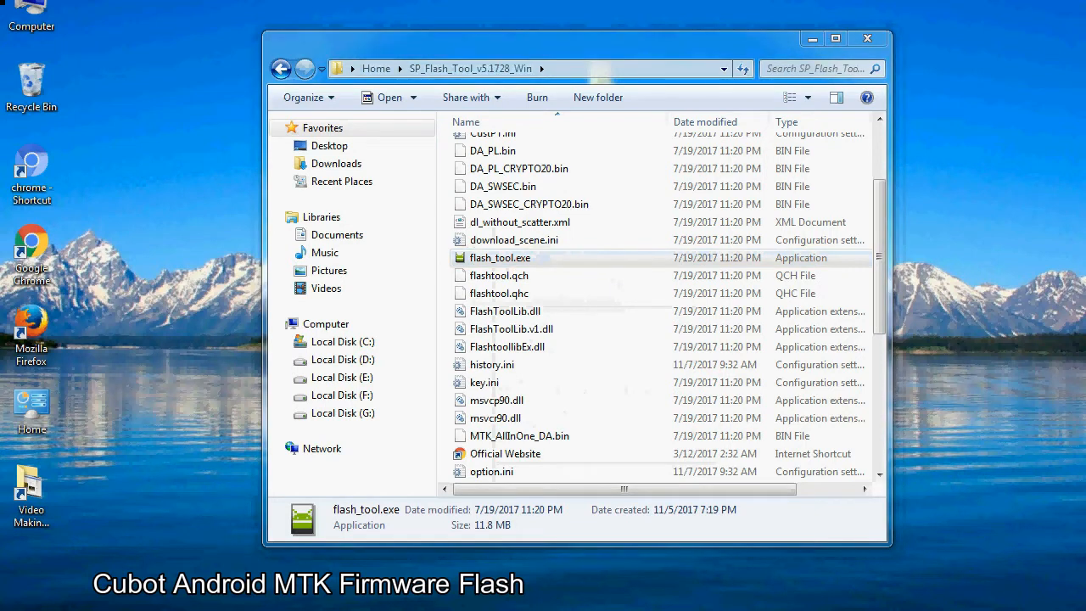
pyautogui.doubleClick(498, 258)
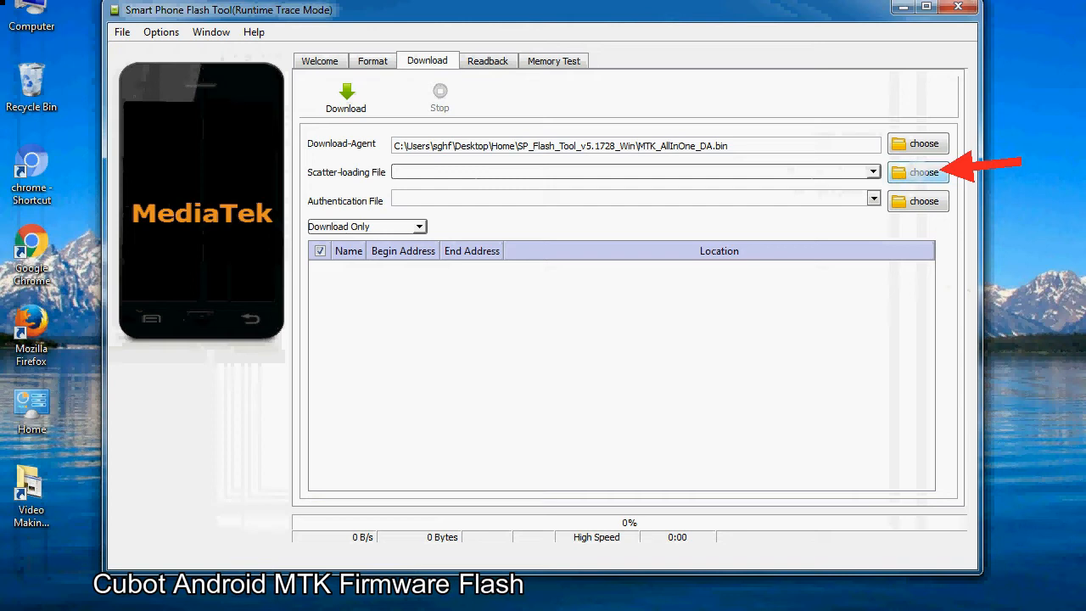
# - Load MT6XXX_Android_scatter.txt as the Scatter-loading File, filling the partition list
pyautogui.click(923, 173)
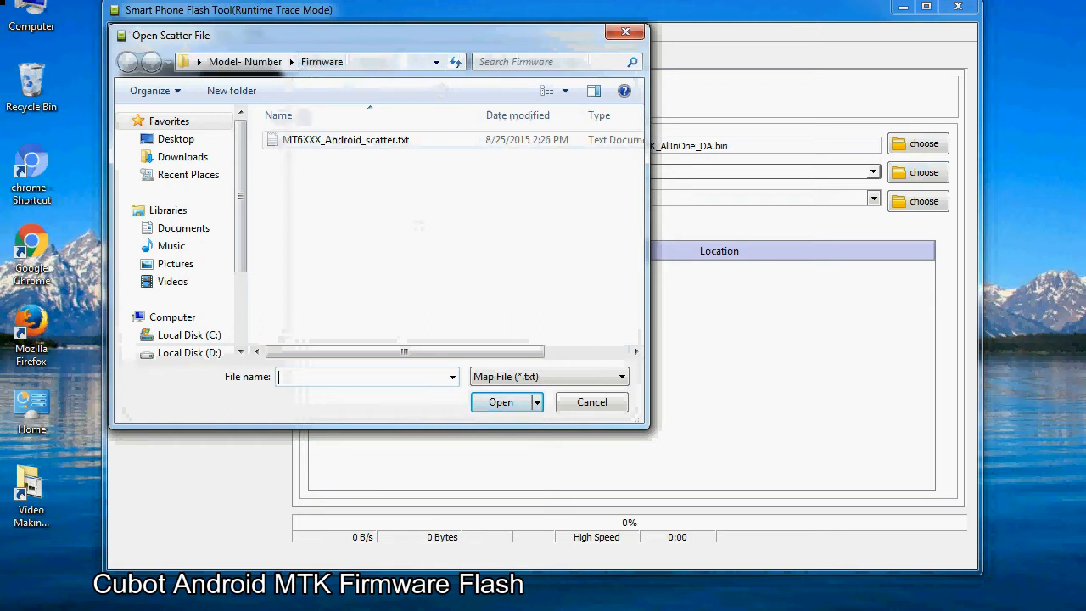
pyautogui.click(346, 139)
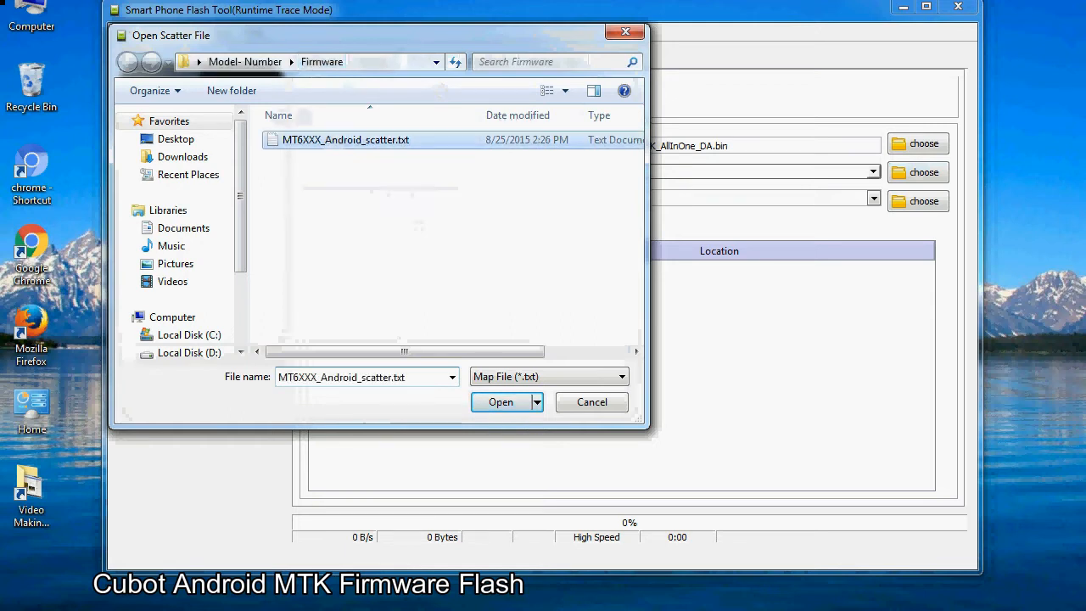
pyautogui.click(501, 401)
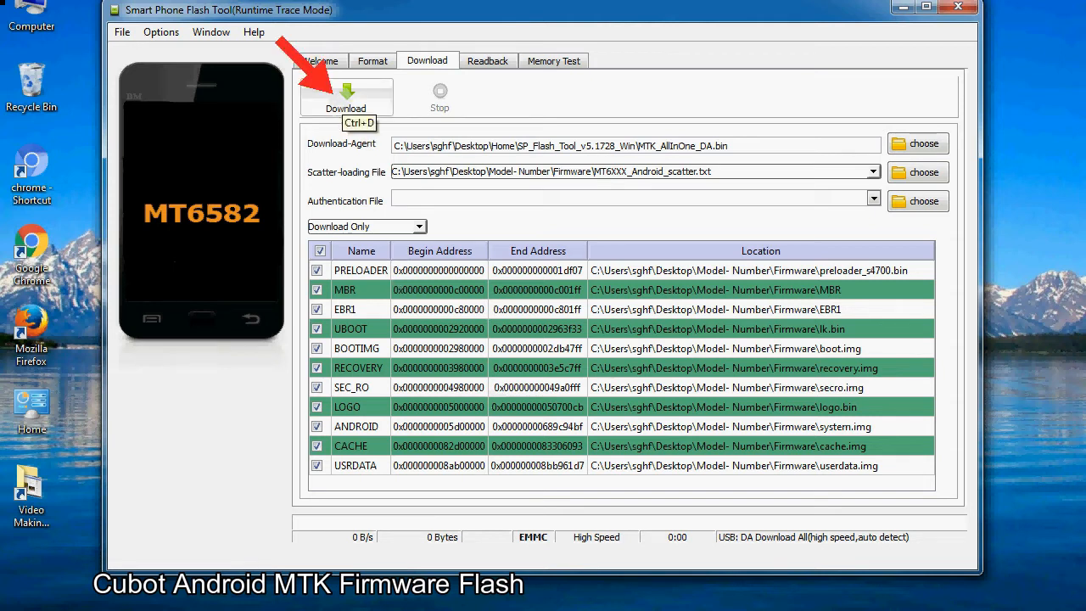
# - Begin the Download so firmware flashes to the USB-connected phone
pyautogui.click(346, 95)
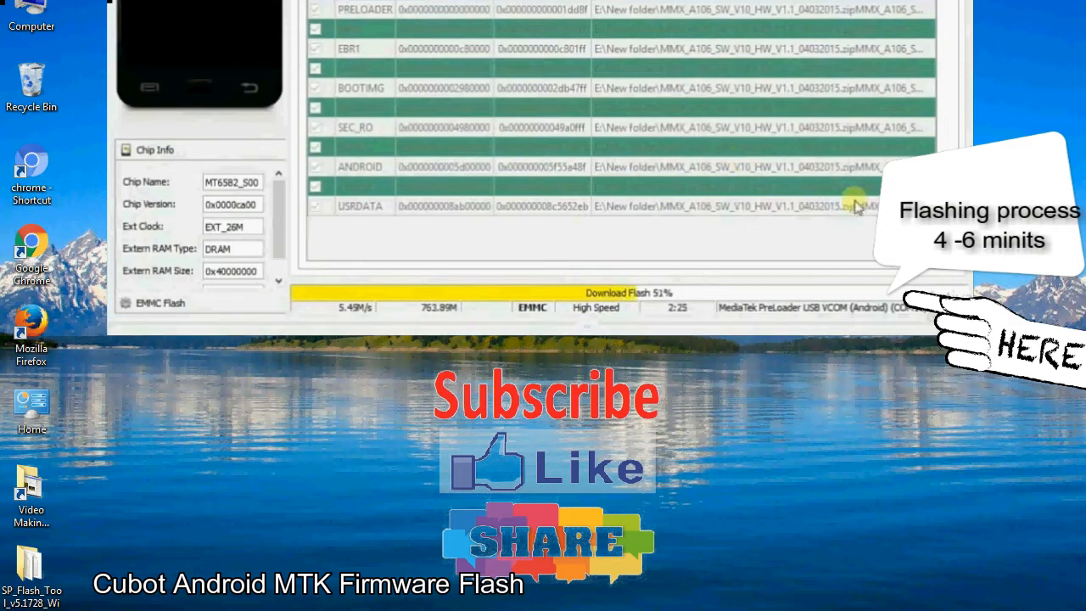
pyautogui.moveTo(467, 308)
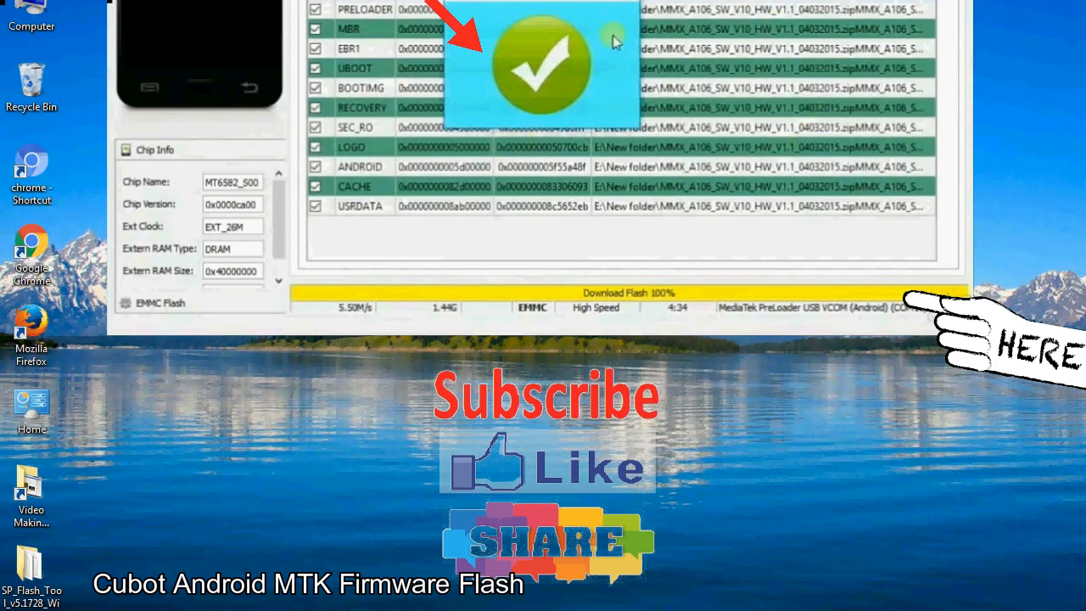
pyautogui.moveTo(630, 96)
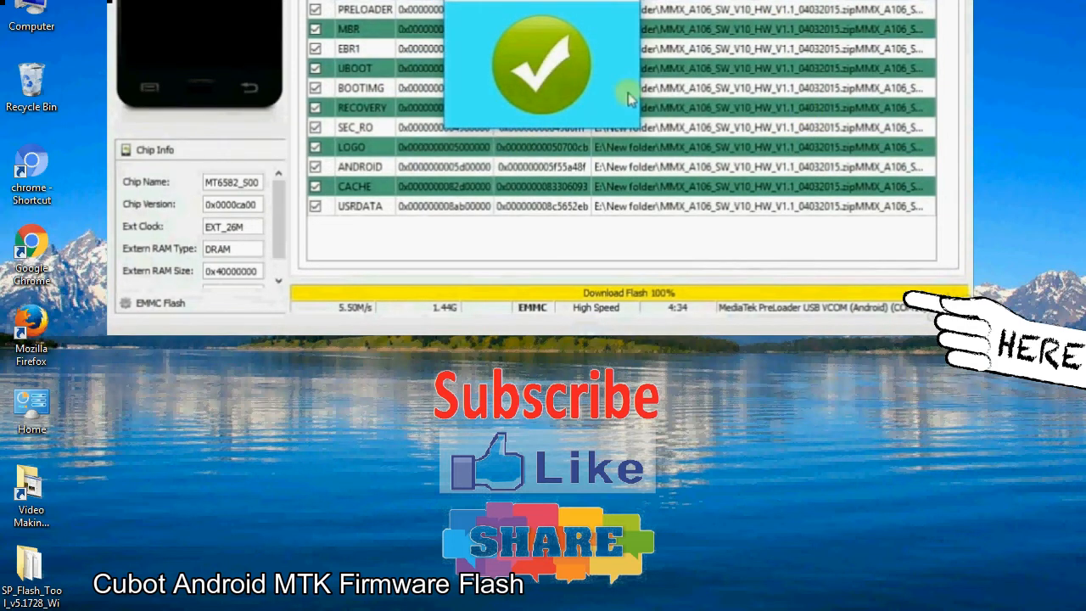